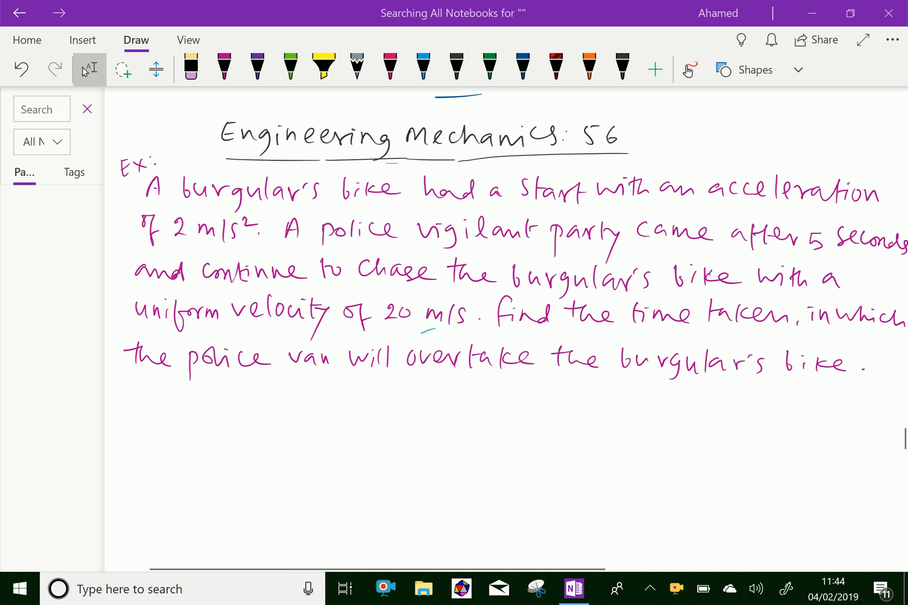
# - Draw a small blue tick beside the 'Ex:' label of the burglar's bike example
pyautogui.click(423, 68)
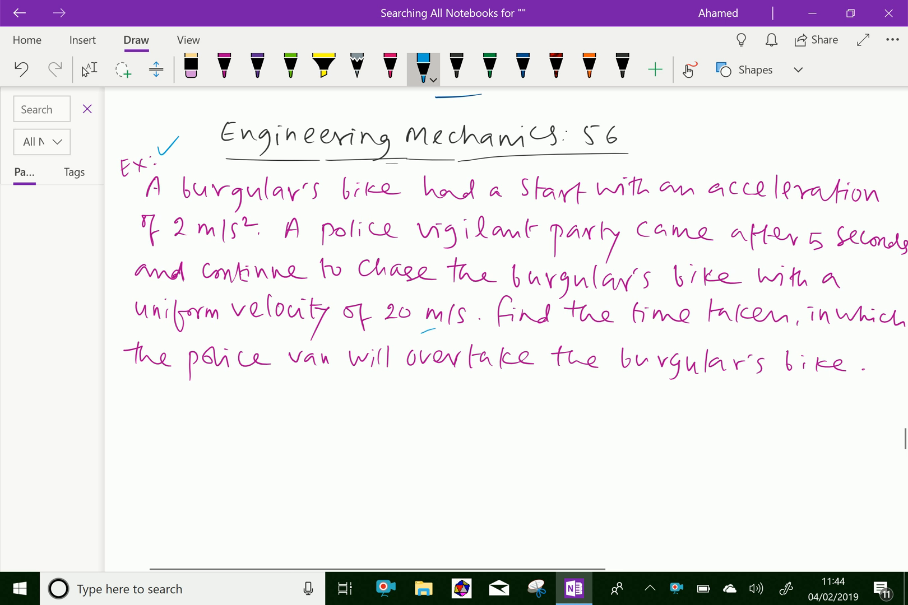
pyautogui.scroll(3)
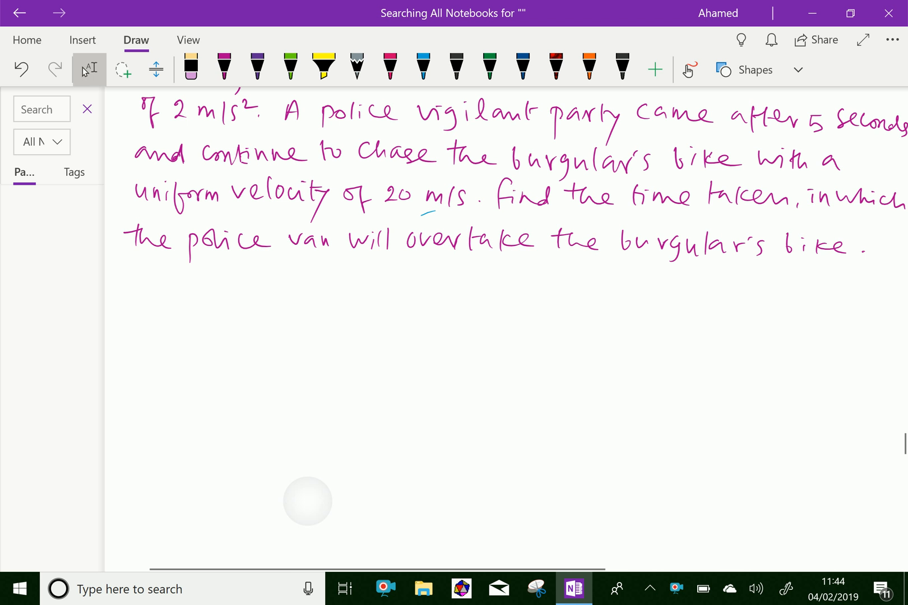
# - Handwrite 'Given: Acceleration of burgular bike = 2 m/s²' in blue below the problem
pyautogui.click(423, 70)
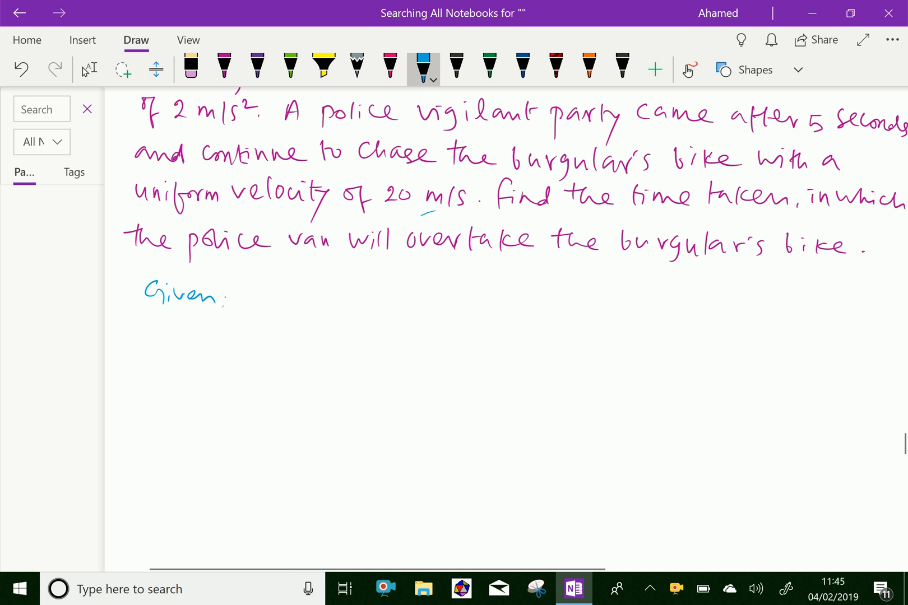
pyautogui.scroll(3)
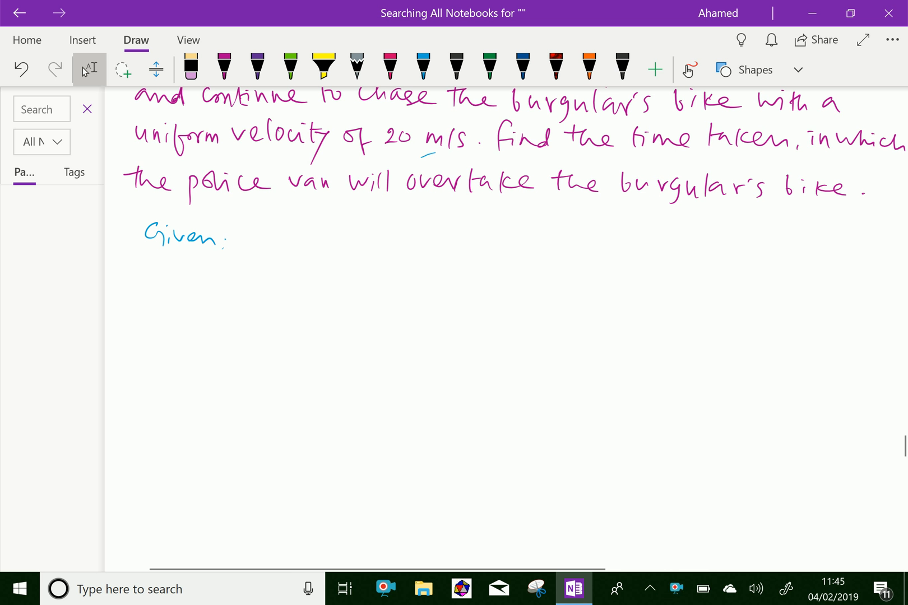
pyautogui.click(423, 70)
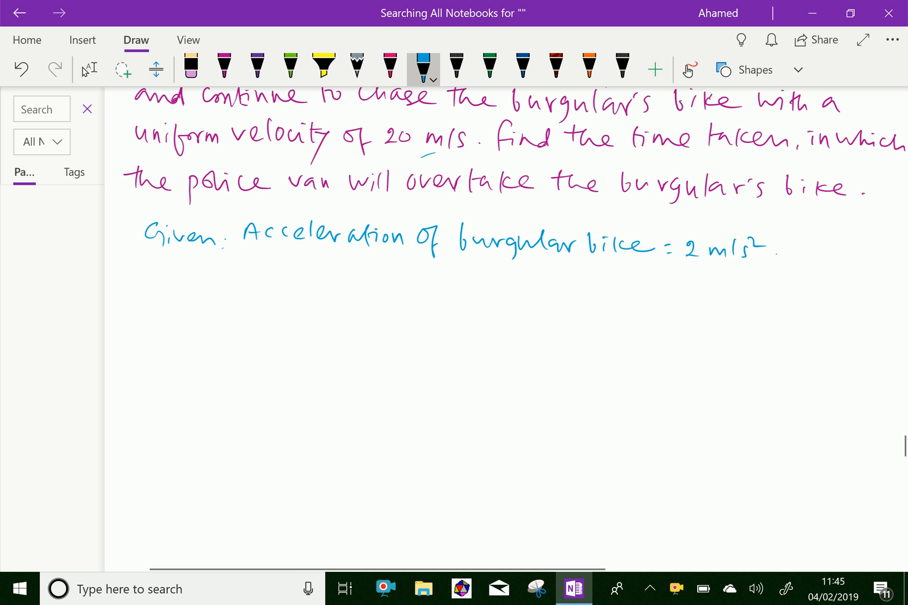
pyautogui.scroll(3)
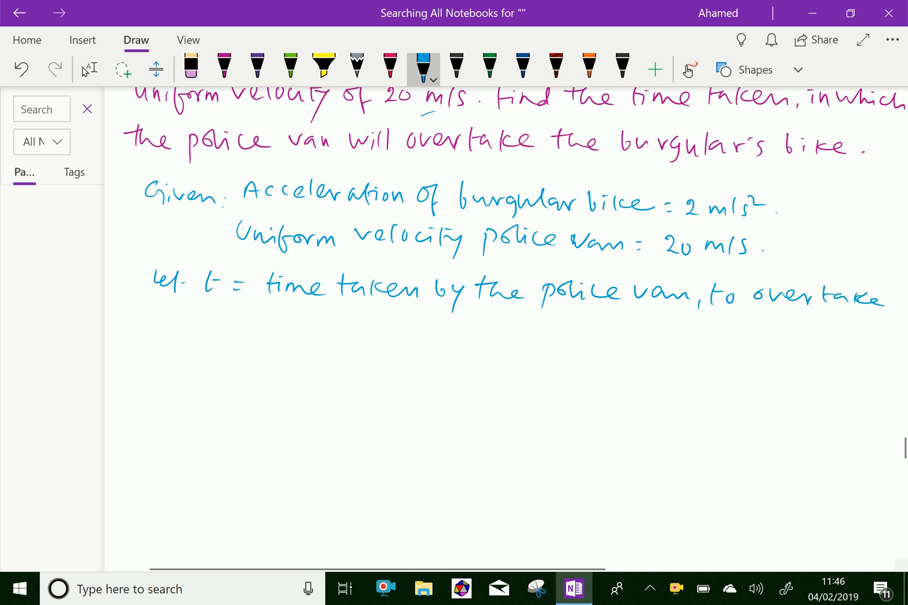
# - Write 'Uniform velocity police van = 20 m/s' and define t as the van's overtaking time
pyautogui.scroll(-3)
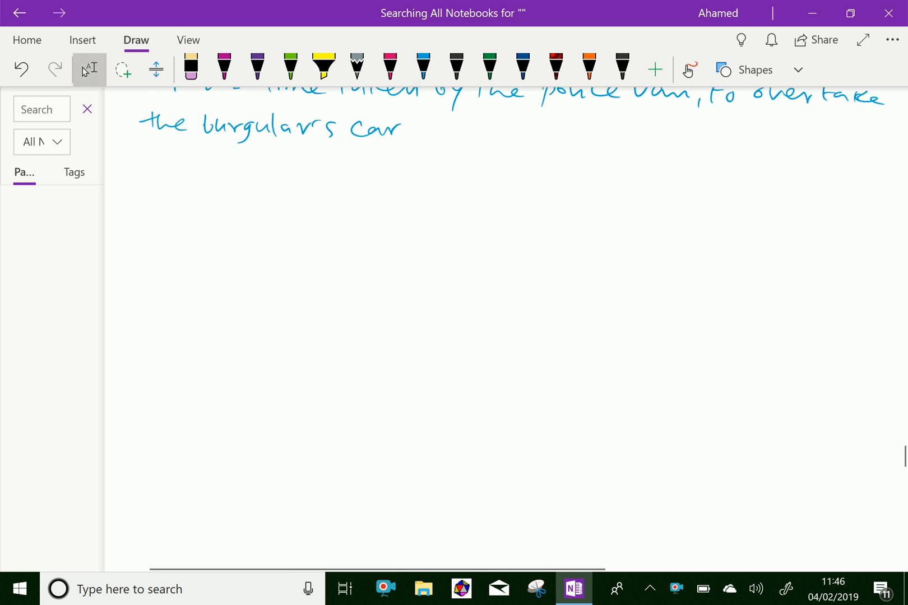
# - Handwrite 'Burglar's bike:' with u=0, a=2 m/s², time=(t+5) sec, s=distance
pyautogui.click(423, 70)
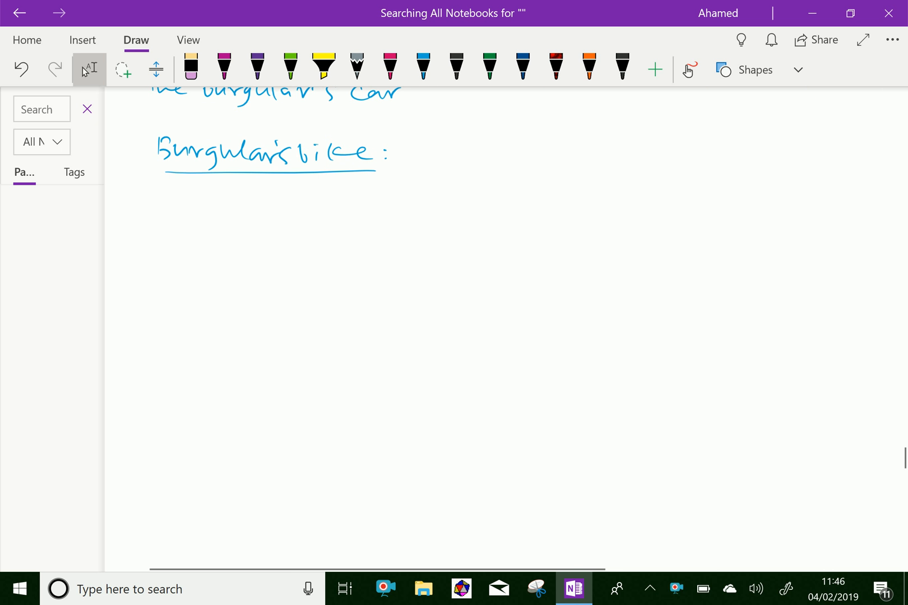
pyautogui.click(423, 69)
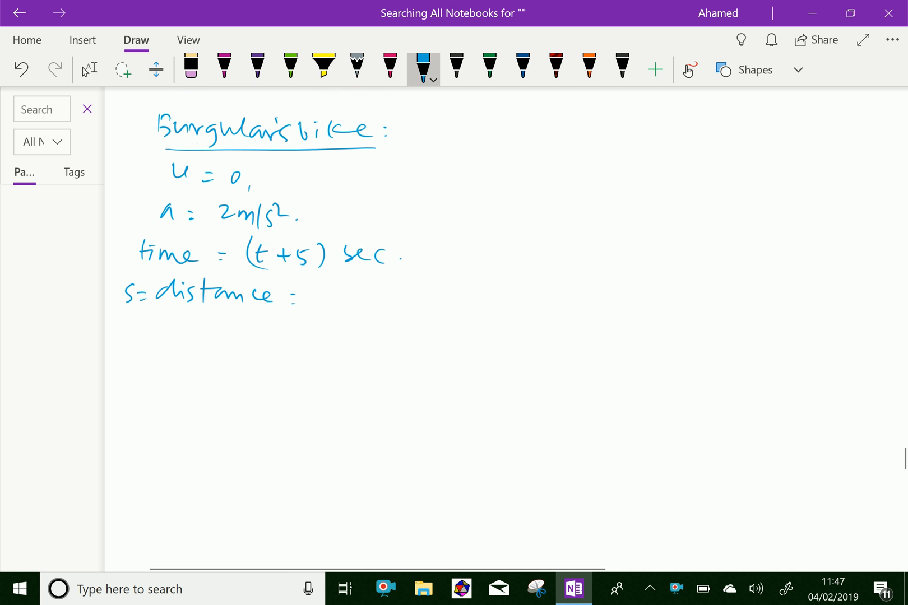
pyautogui.click(88, 69)
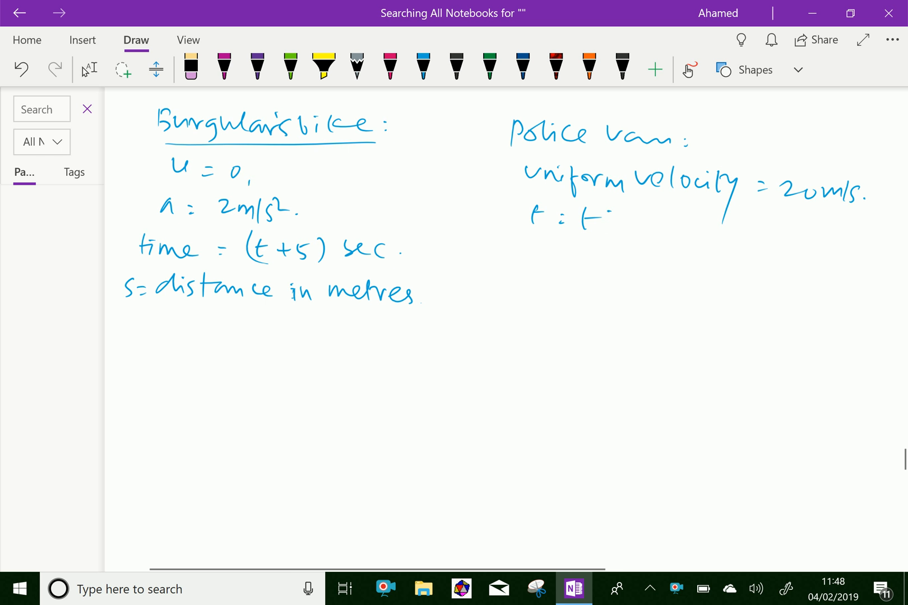
# - Add 'in metres' and write 'Police van: uniform velocity = 20m/s, t: time taken to'
pyautogui.click(423, 69)
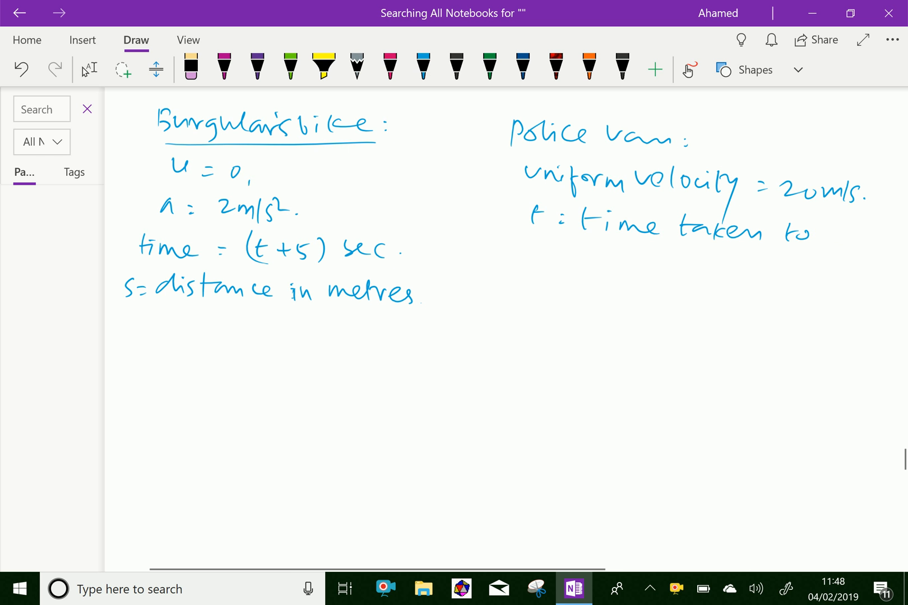
pyautogui.click(423, 69)
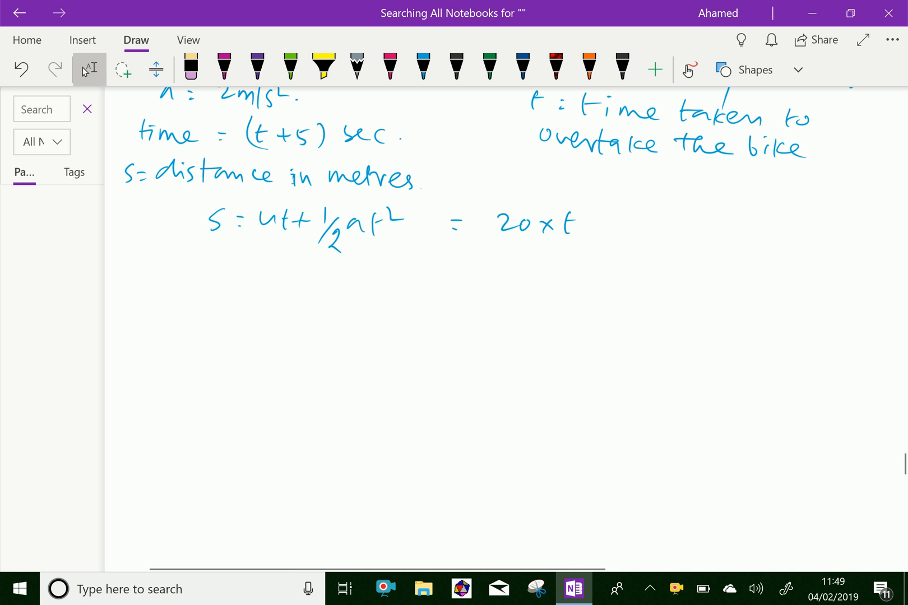
# - Ink s = ut + ½at² = 20×t, substitute values and reach (t+5)² = 20t
pyautogui.click(422, 65)
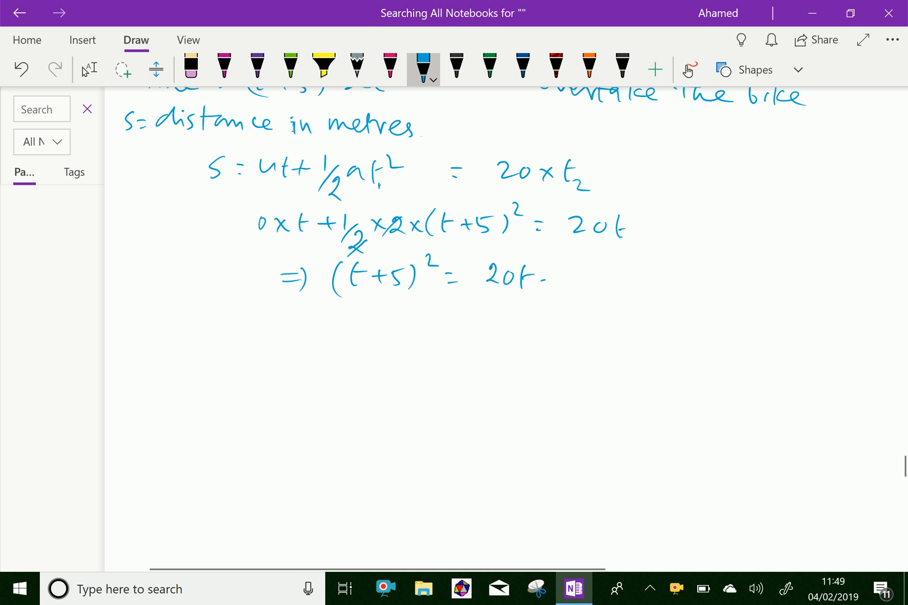
pyautogui.scroll(-3)
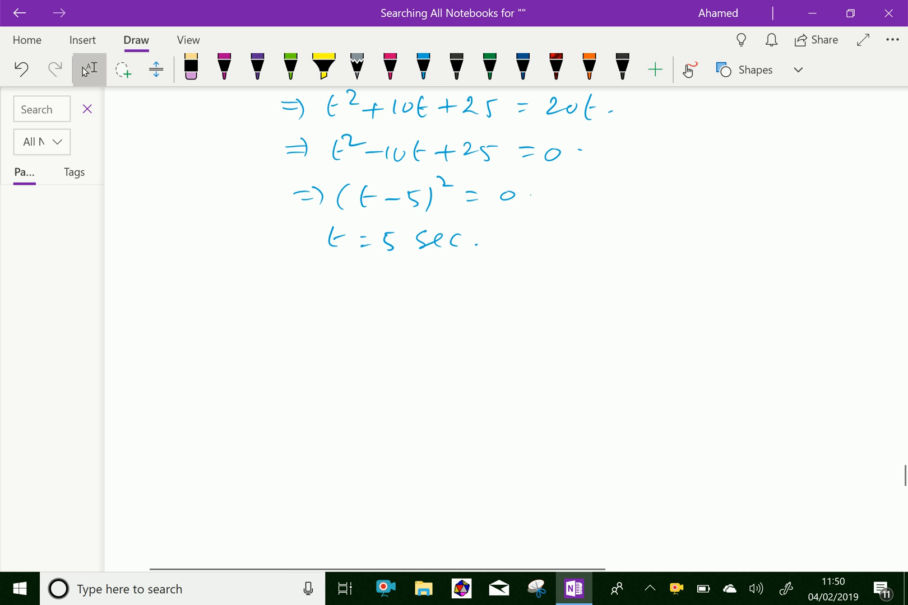
# - Scroll up to the magenta problem statement under 'Engineering Mechanics: 56'
pyautogui.click(423, 69)
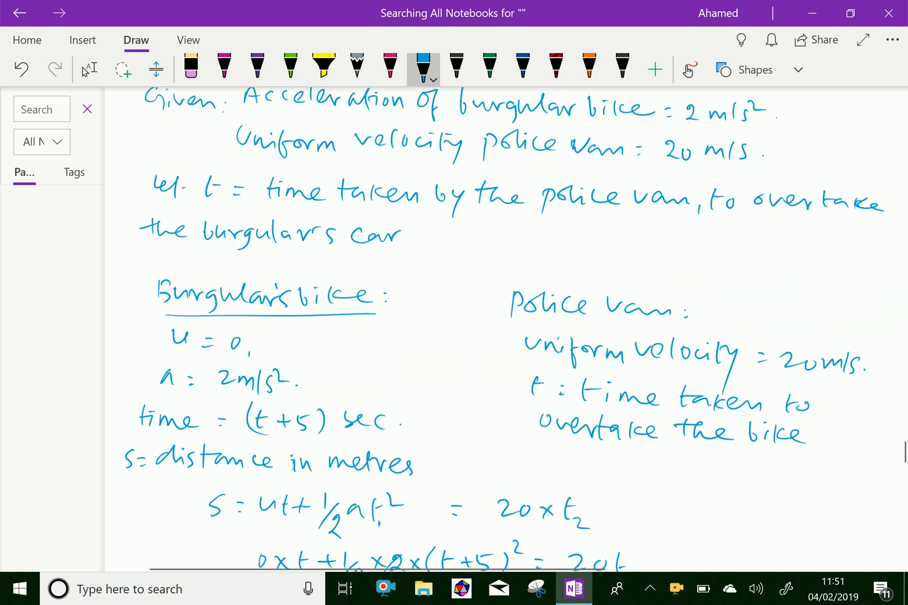
pyautogui.scroll(3)
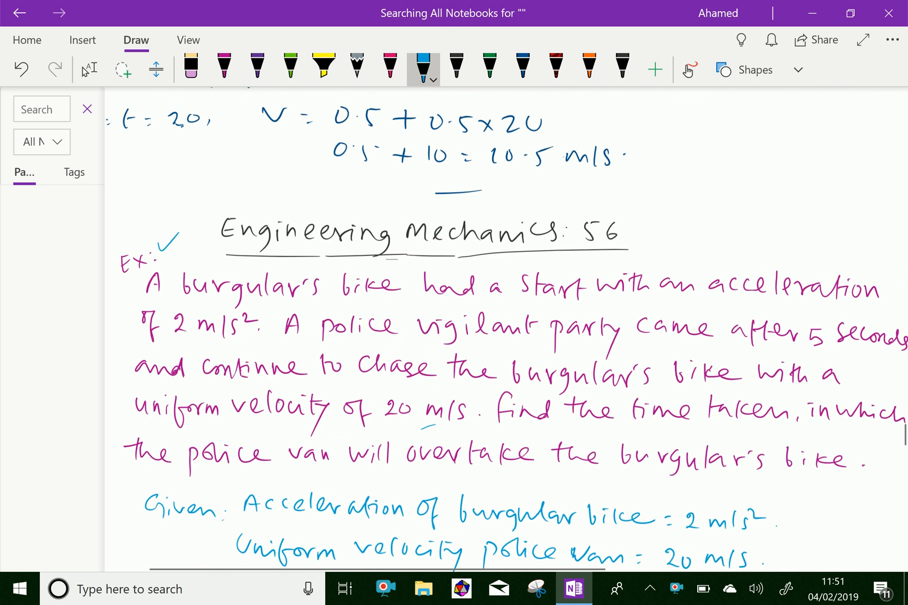